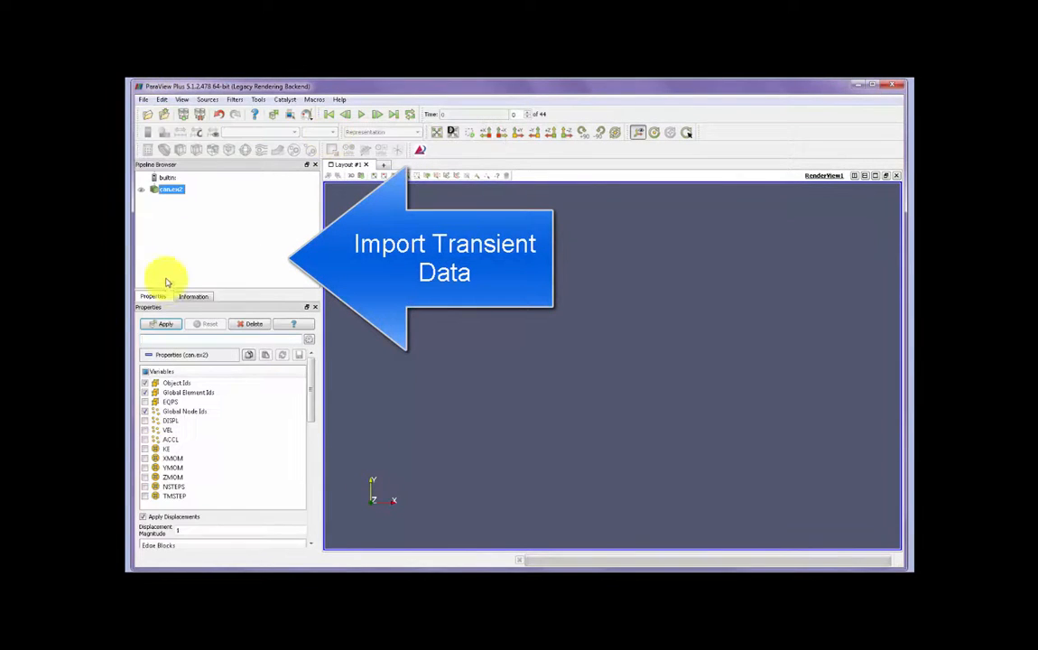
Apply the loaded can.ex2 dataset so the can renders colored by block.
{"action": "left_click", "coordinate": [166, 323]}
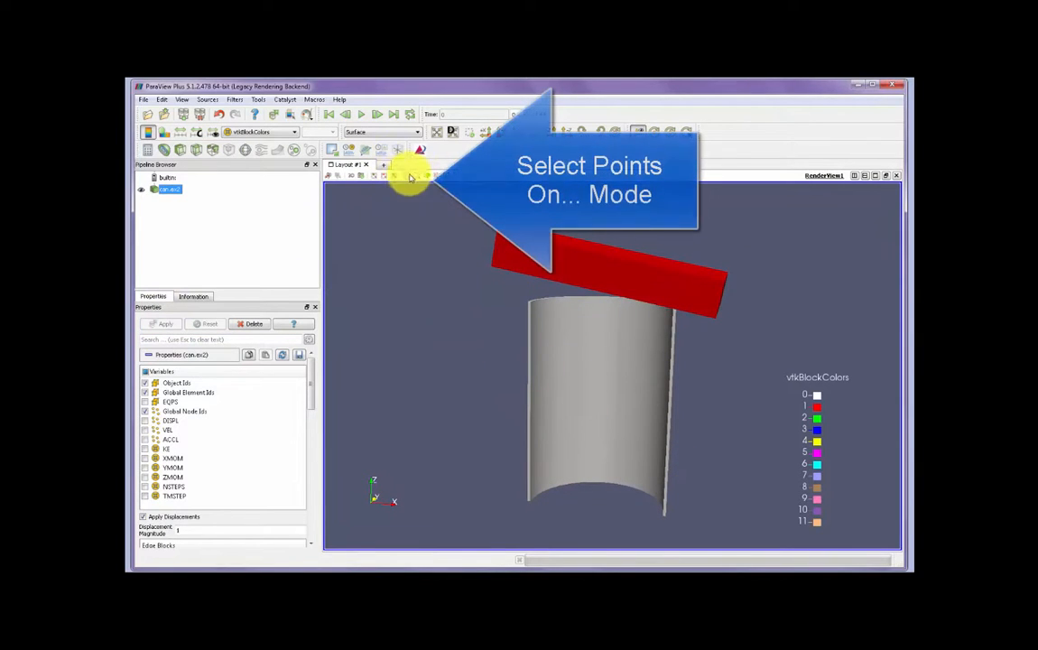
{"action": "mouse_move", "coordinate": [567, 358]}
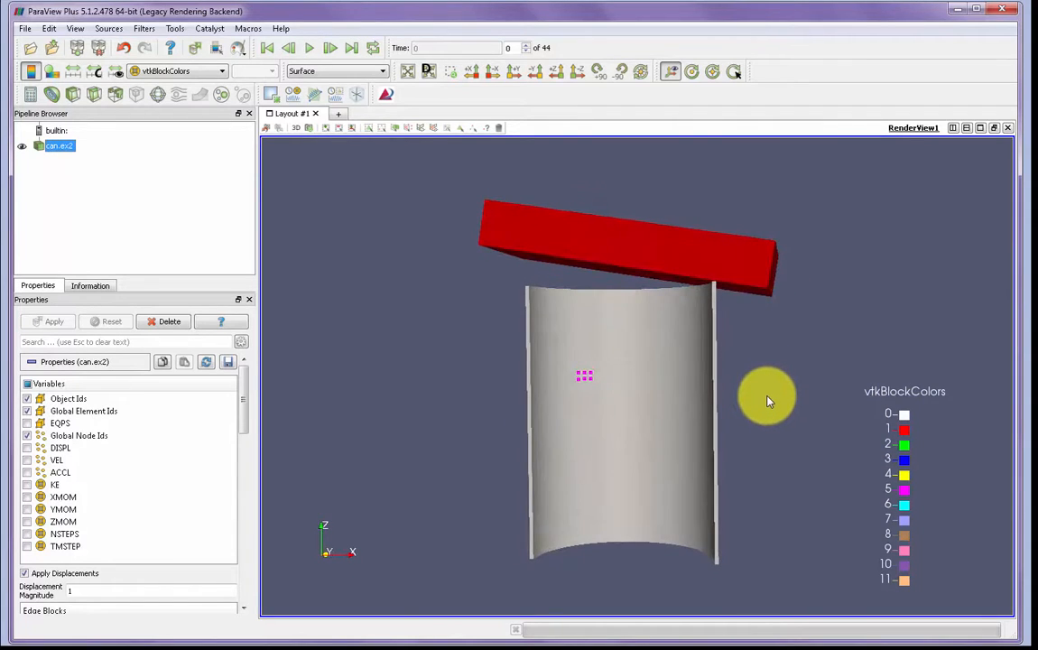
Add a Plot Selection Over Time filter on the picked surface points.
{"action": "left_click", "coordinate": [145, 29]}
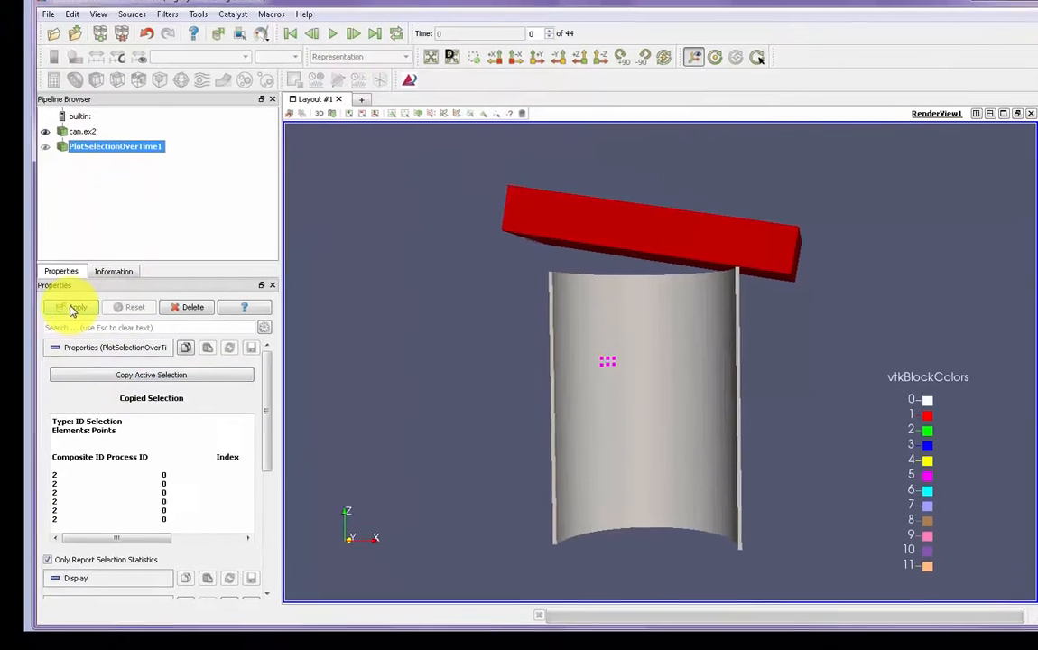
Apply the filter to get a quartile chart of the points beside the can.
{"action": "left_click", "coordinate": [79, 307]}
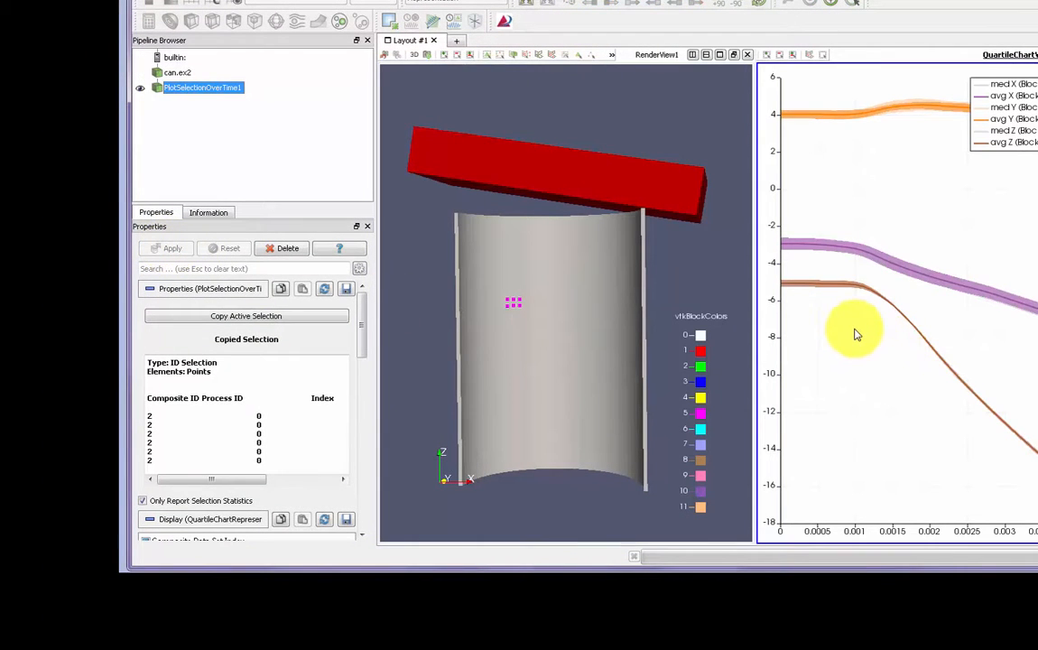
{"action": "mouse_move", "coordinate": [849, 329]}
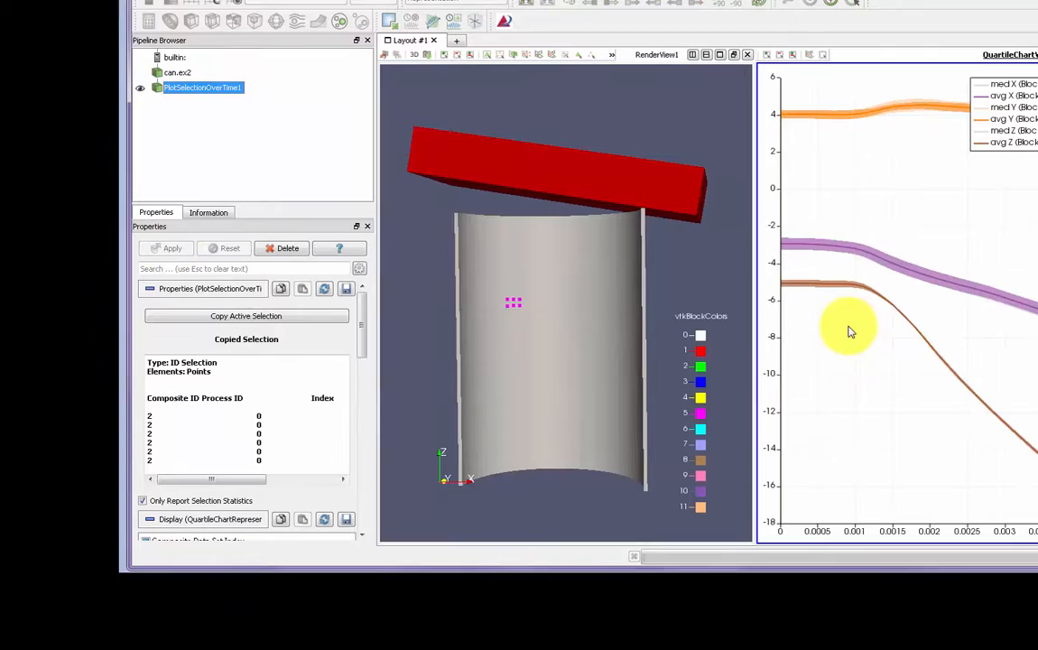
{"action": "mouse_move", "coordinate": [515, 321]}
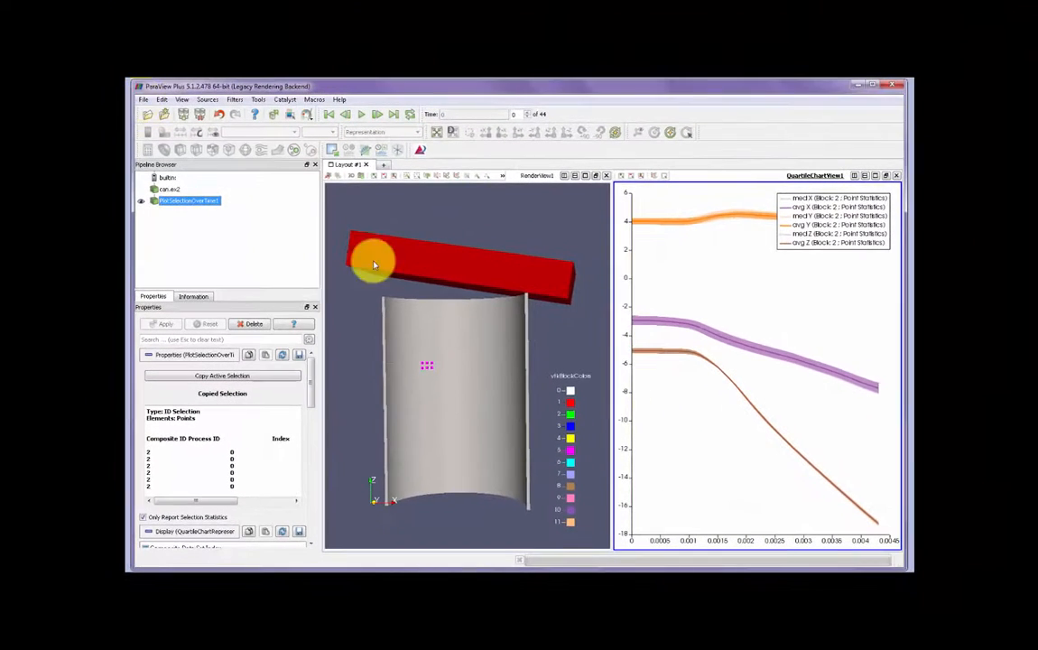
Enable Export MultiView in the 3D PDF export settings.
{"action": "left_click", "coordinate": [144, 100]}
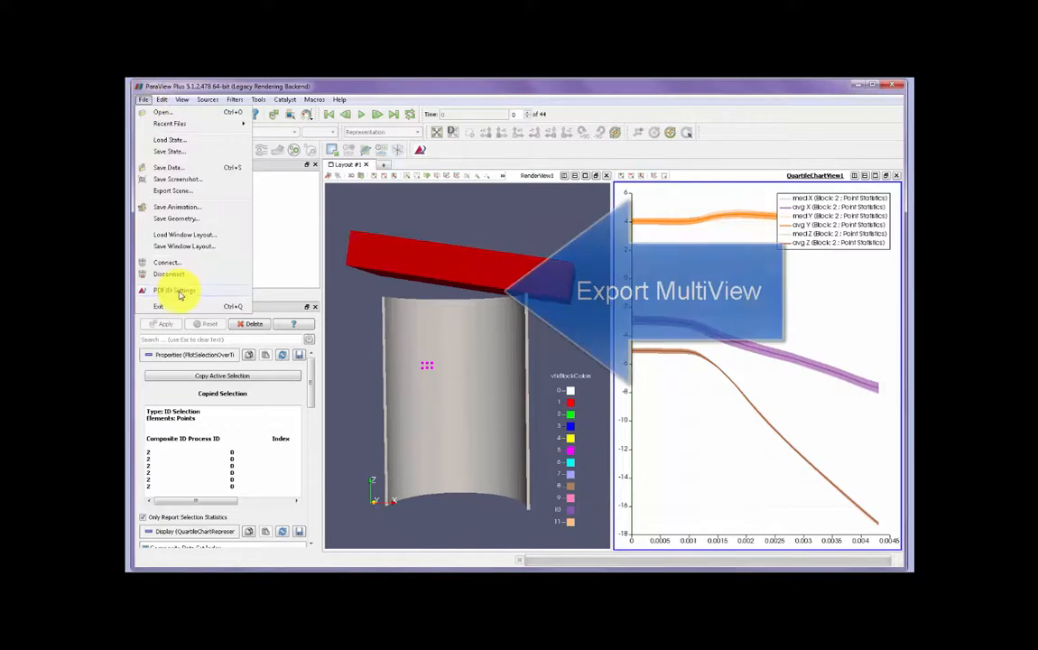
{"action": "left_click", "coordinate": [173, 291]}
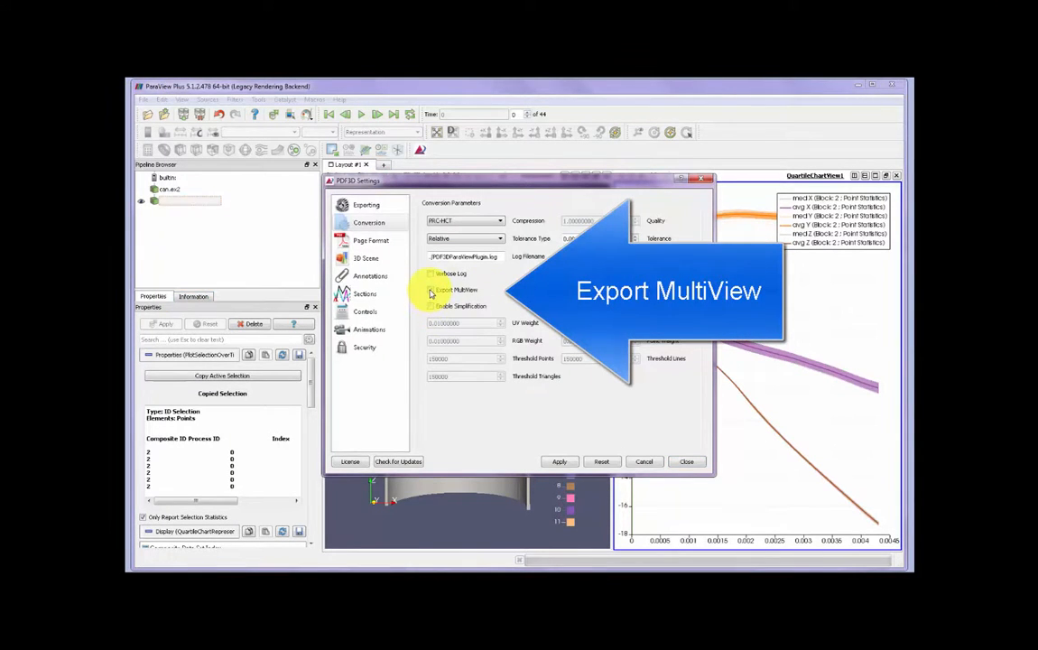
{"action": "left_click", "coordinate": [686, 462]}
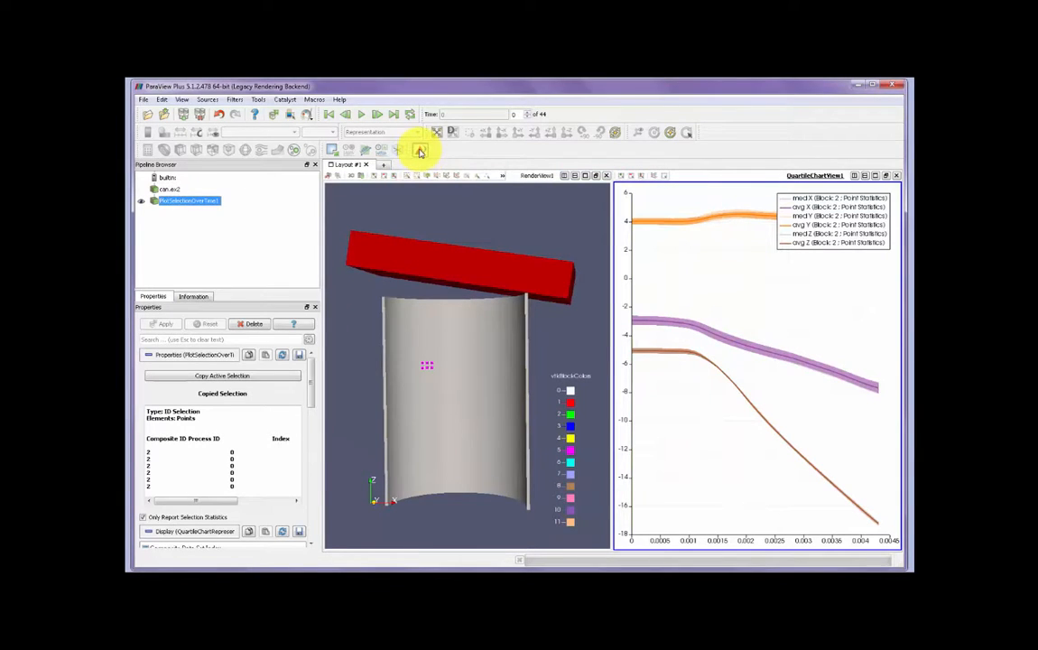
Save the can-and-chart layout as a 3D PDF and play the crushing animation.
{"action": "left_click", "coordinate": [419, 150]}
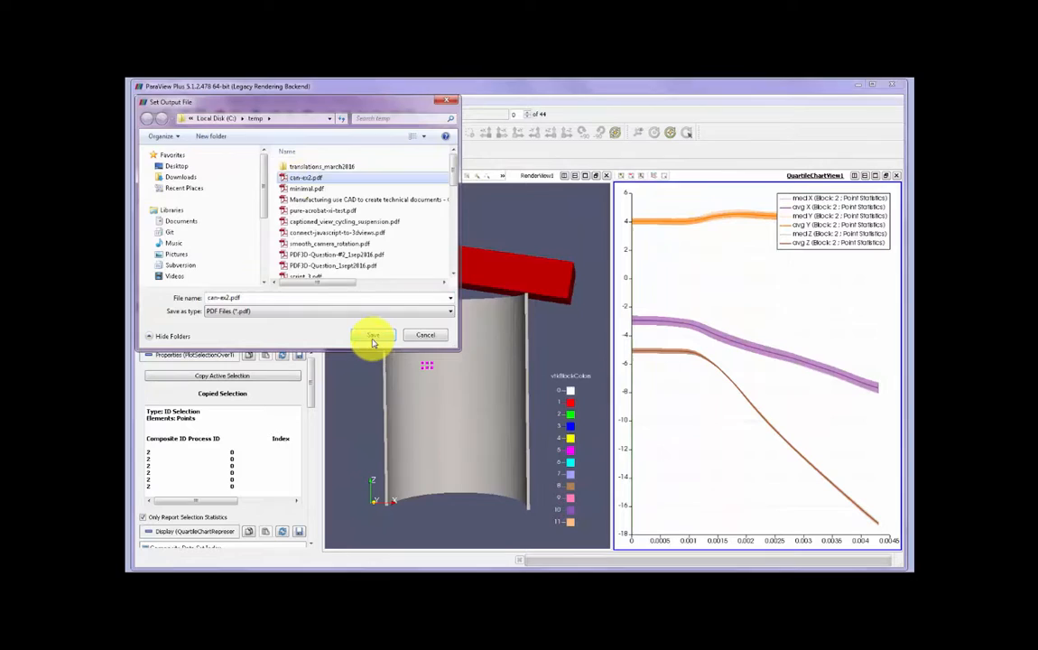
{"action": "left_click", "coordinate": [374, 334]}
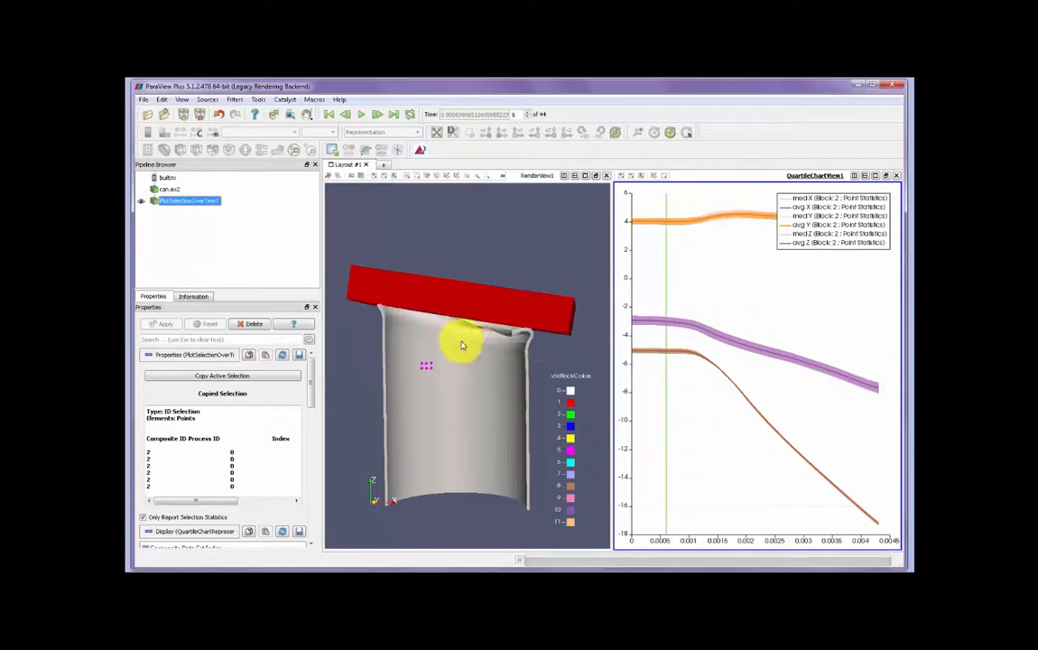
{"action": "left_click", "coordinate": [376, 114]}
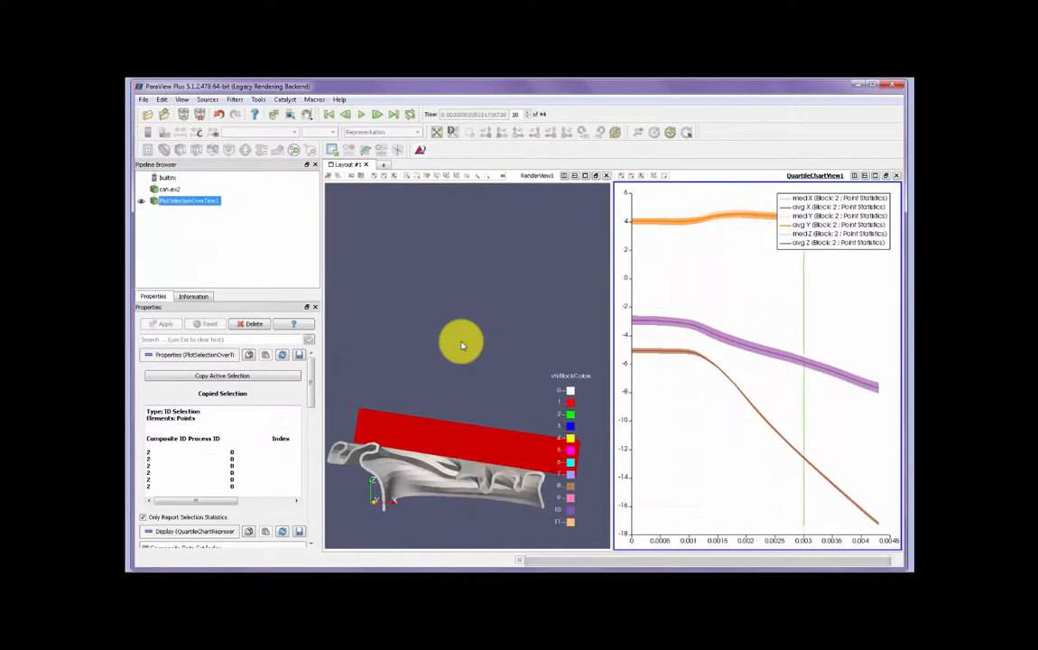